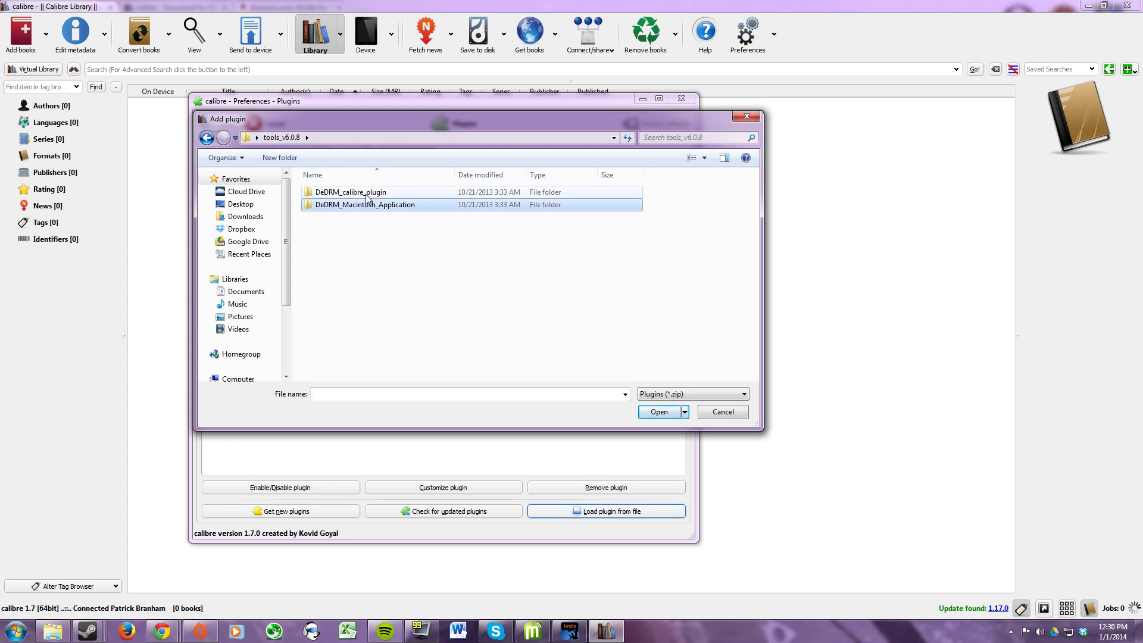
- Open the DeDRM_calibre_plugin folder inside tools_v6.0.8 in the plugin file picker
click(721, 412)
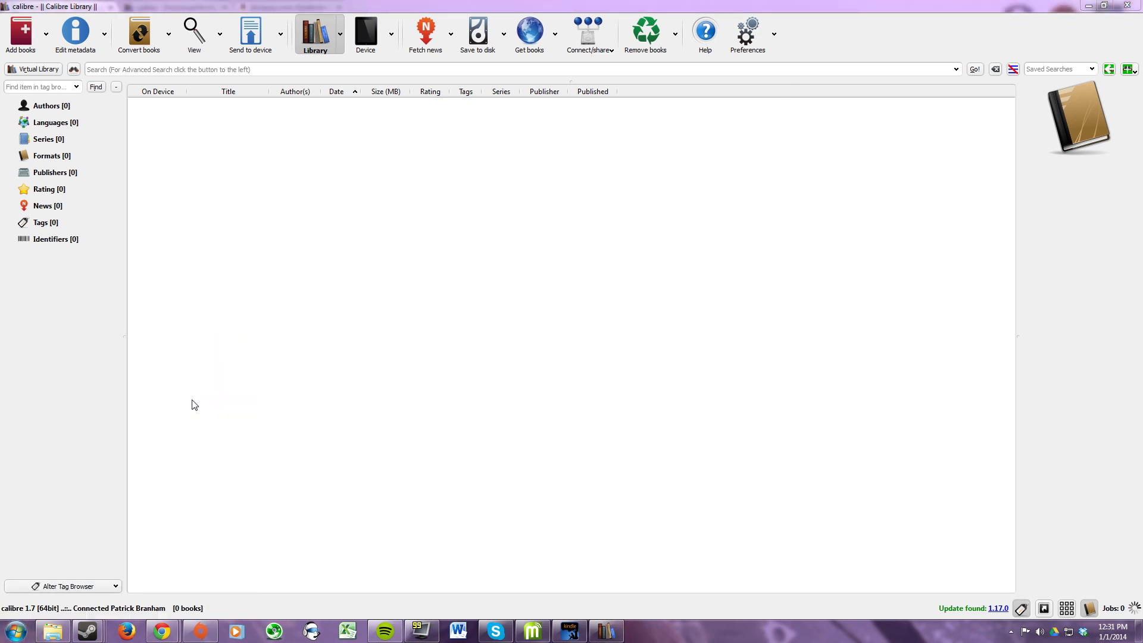